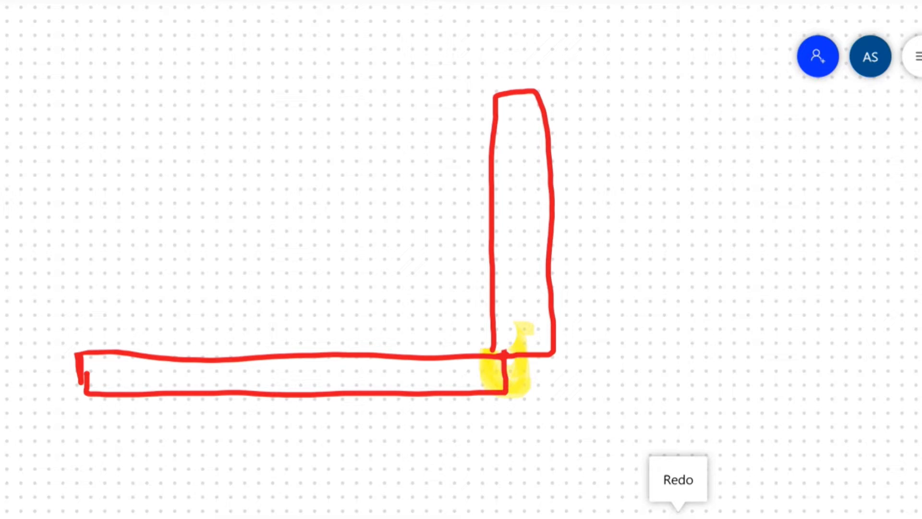
# Redraw the red upright panel tilted outward from the yellow joint, adding blue fold marks
pyautogui.moveTo(465, 329); pyautogui.dragTo(482, 321)
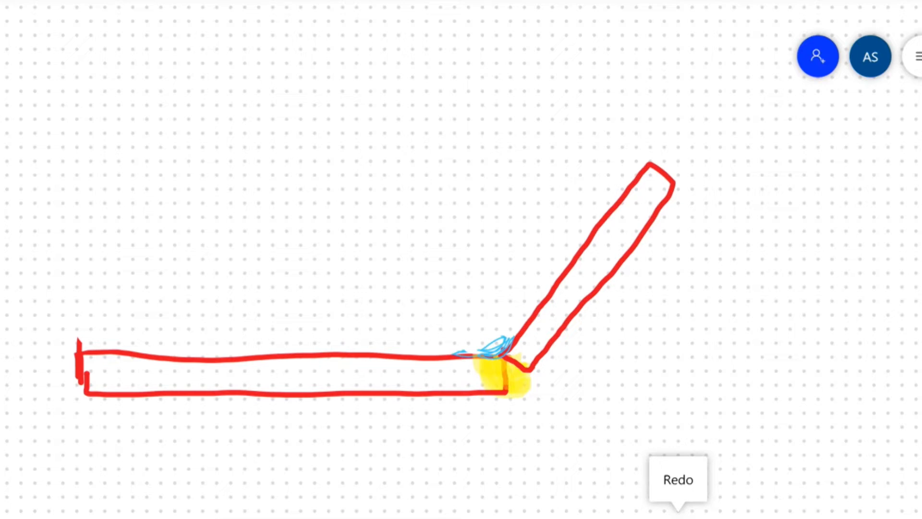
# Draw a black open tray outline with slanted sides and a short stroke to its left
pyautogui.moveTo(527, 368); pyautogui.dragTo(756, 320)
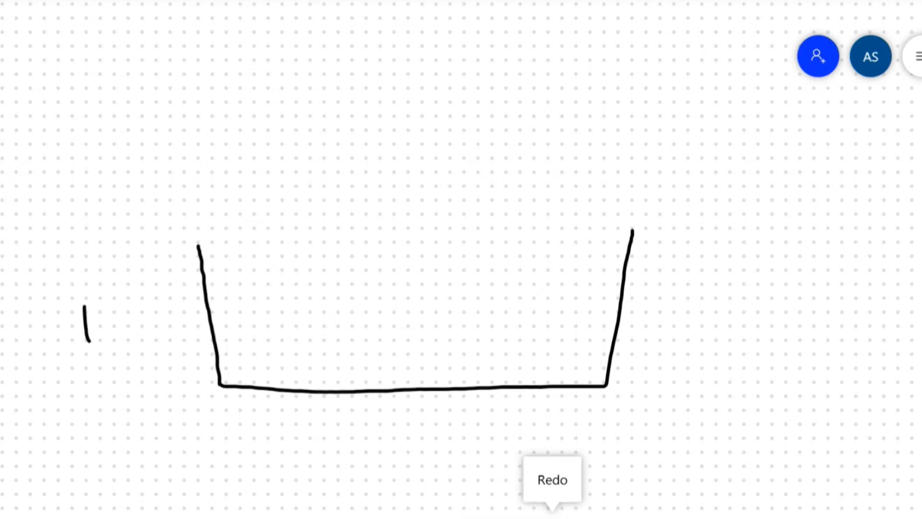
# Draw a red rectangle with a wavy left edge and a straight red line to its right
pyautogui.moveTo(97, 293); pyautogui.dragTo(115, 329)
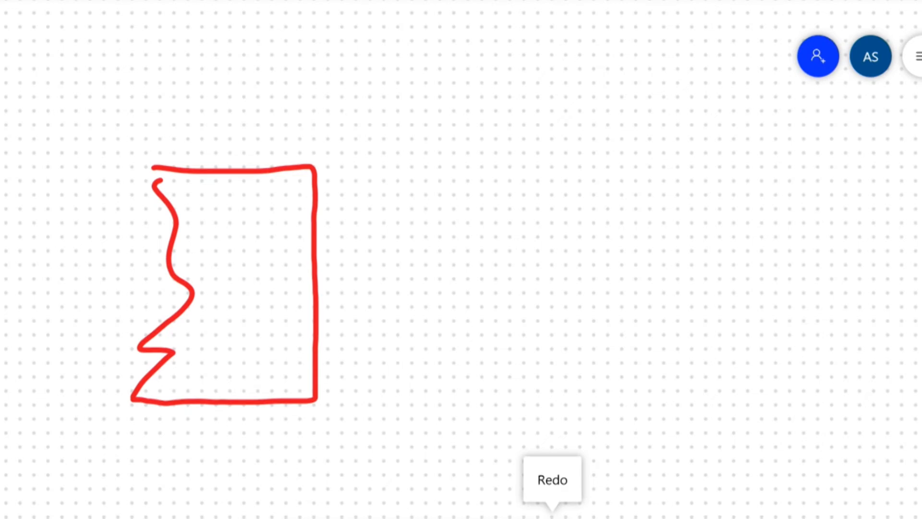
pyautogui.moveTo(355, 166); pyautogui.dragTo(552, 160)
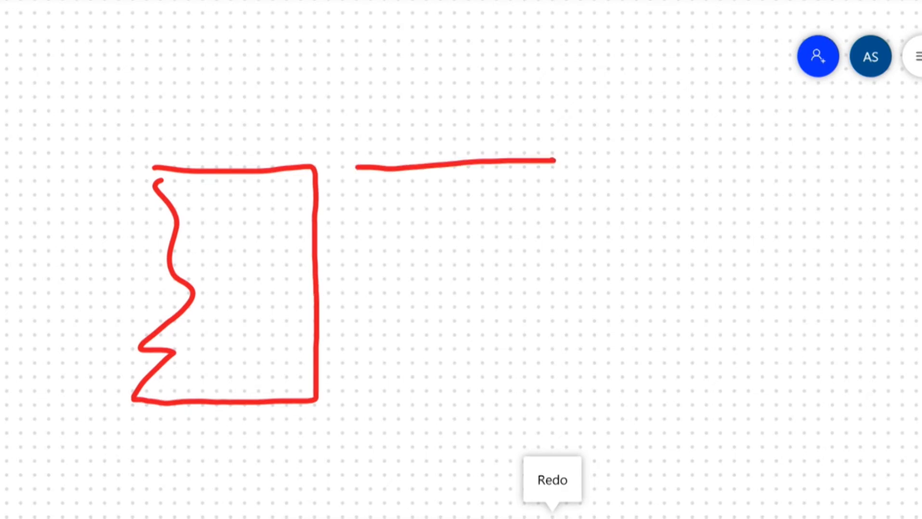